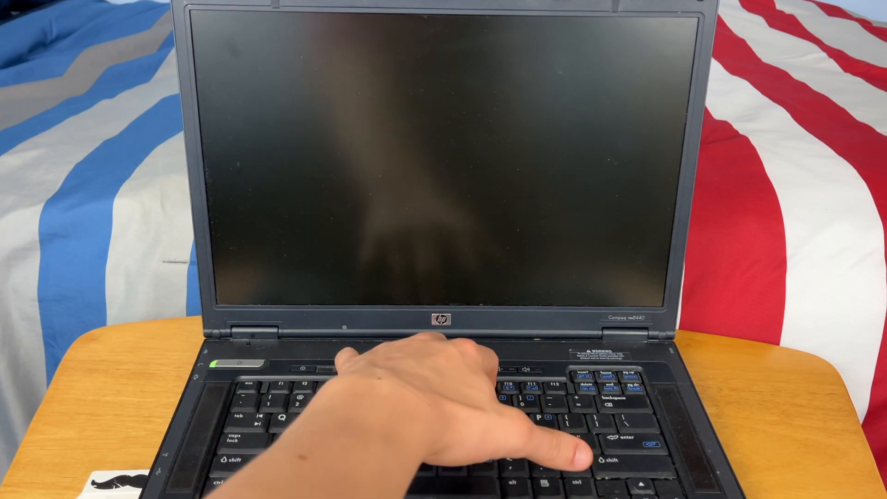
# - Power on the HP laptop and boot the Windows 7 installer from the USB hard disk via F9
pyautogui.click(299, 368)
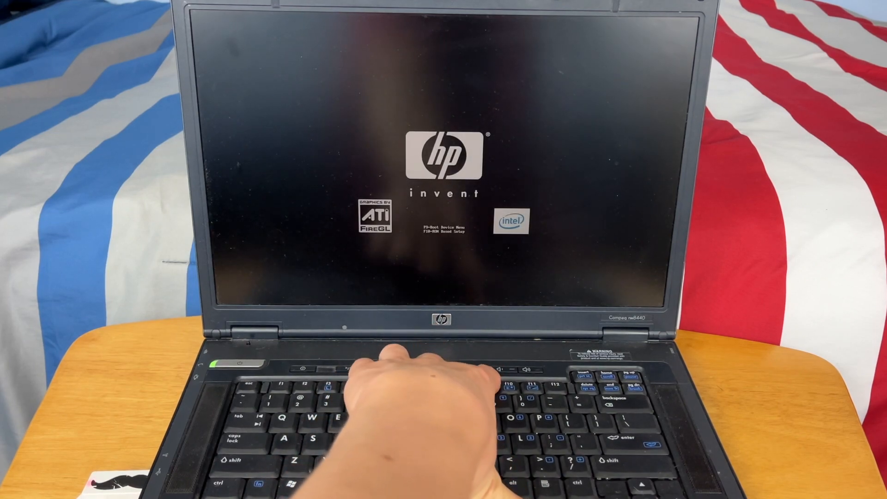
pyautogui.press('f9')
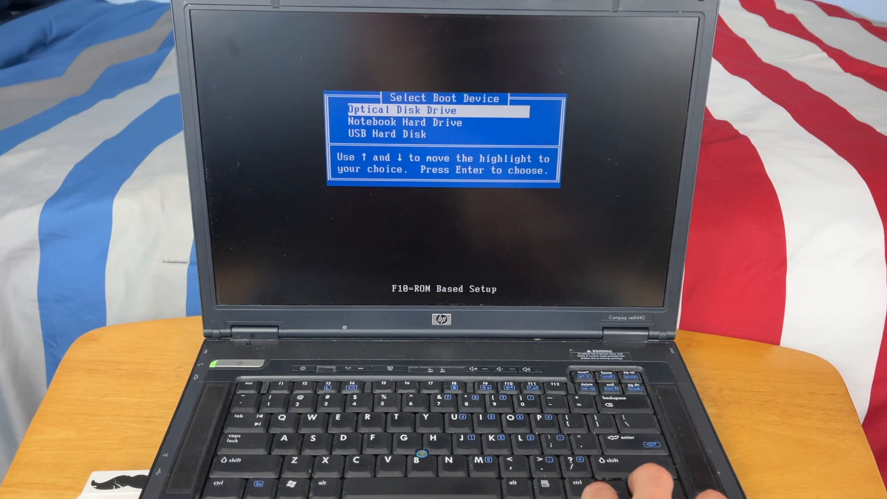
pyautogui.press('enter')
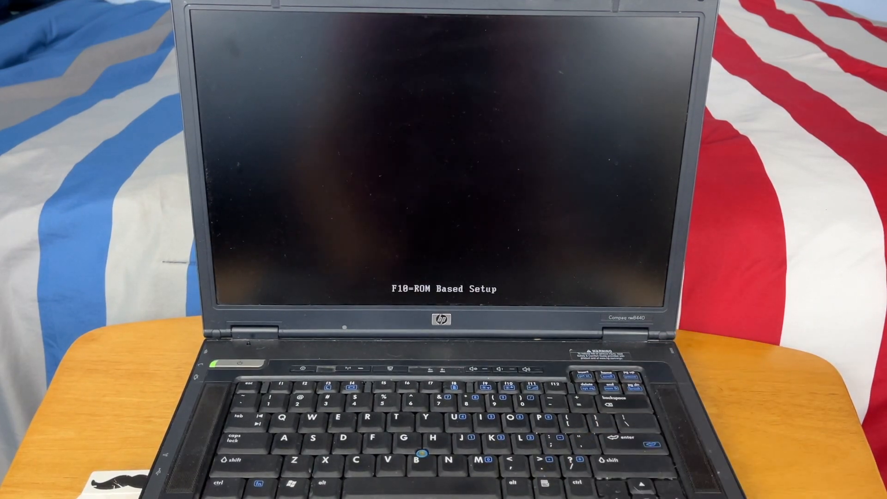
pyautogui.press('enter')
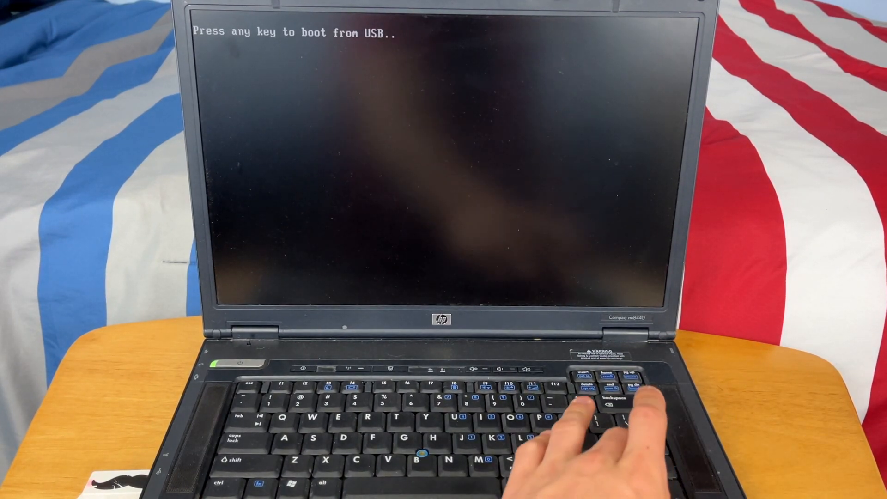
pyautogui.press('enter')
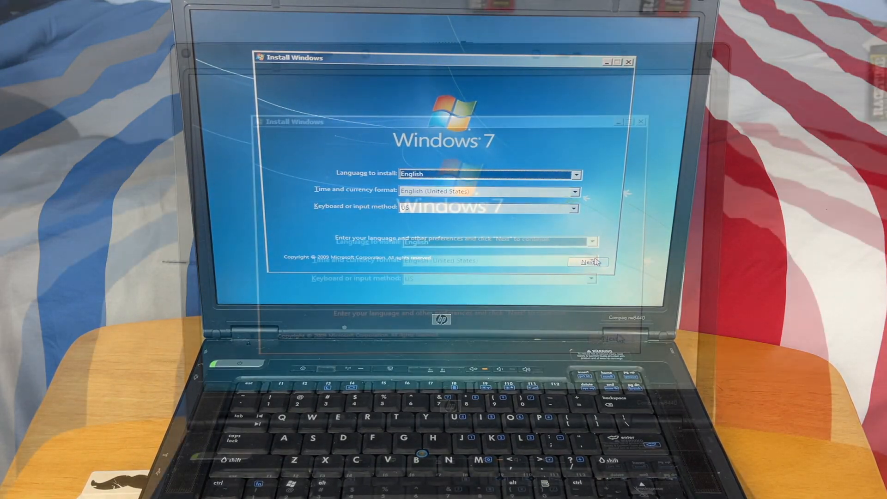
# - Continue with English, choose Install now and accept the Windows 7 license terms
pyautogui.click(588, 261)
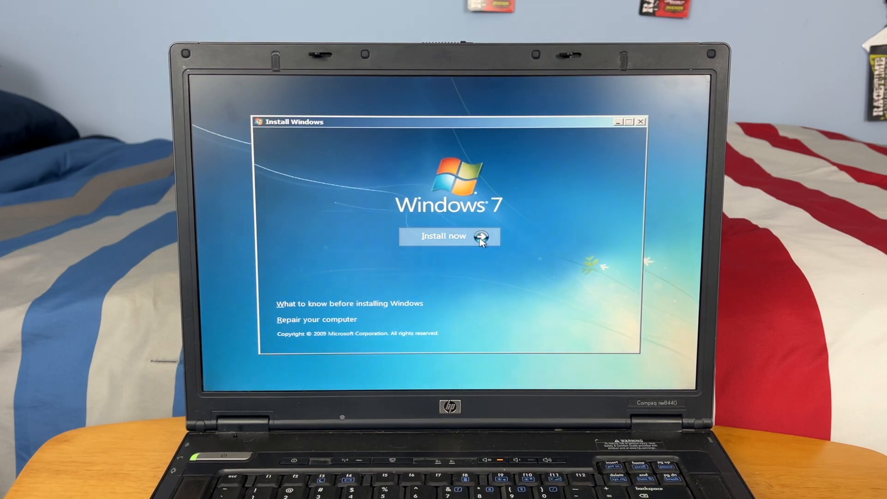
pyautogui.click(448, 236)
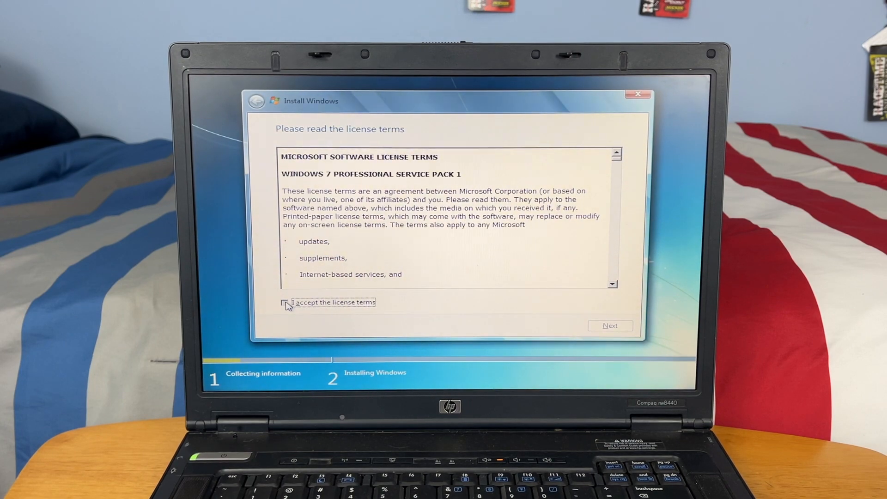
pyautogui.click(609, 325)
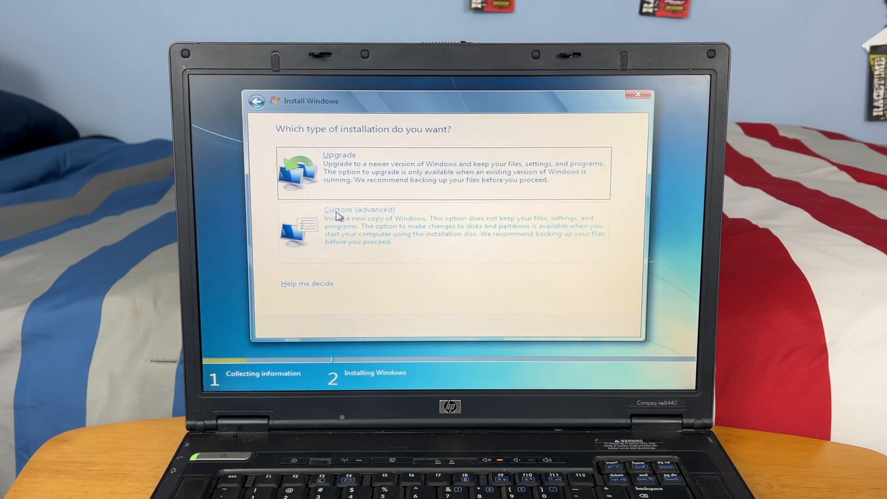
# - Choose a Custom (advanced) install targeting Disk 0 Partition 2
pyautogui.click(359, 210)
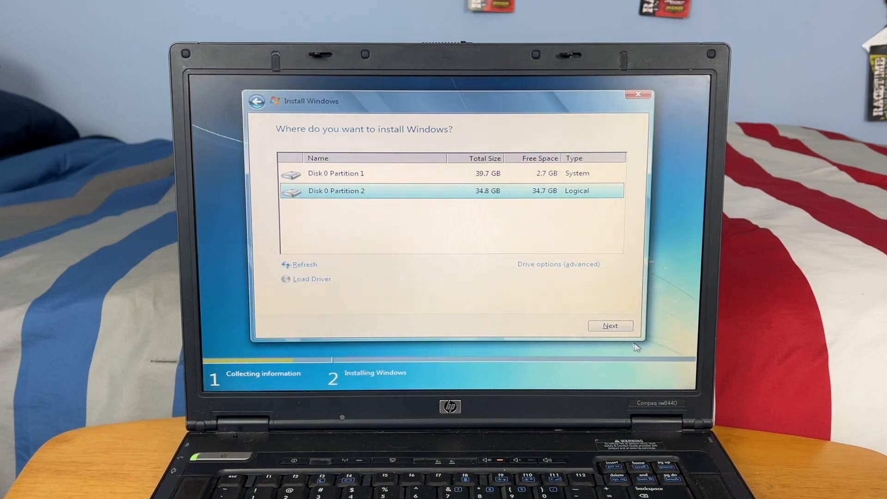
pyautogui.click(609, 325)
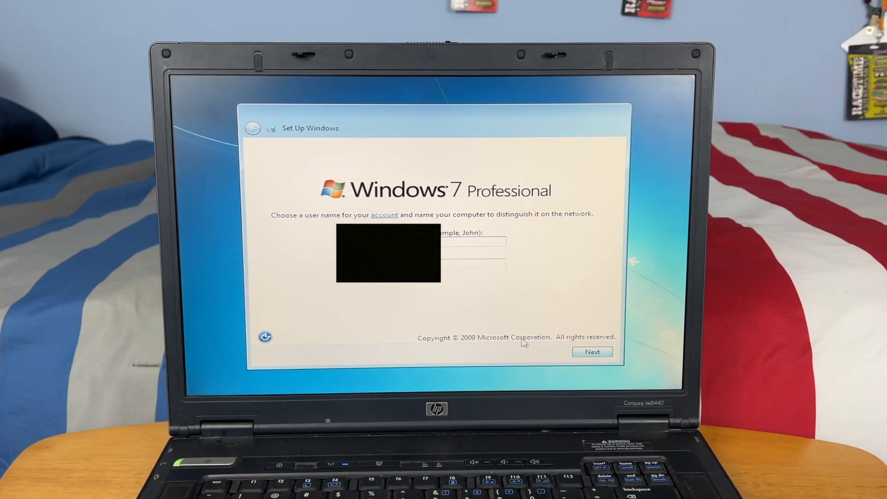
# - Confirm the user and computer names and skip setting a password
pyautogui.click(591, 351)
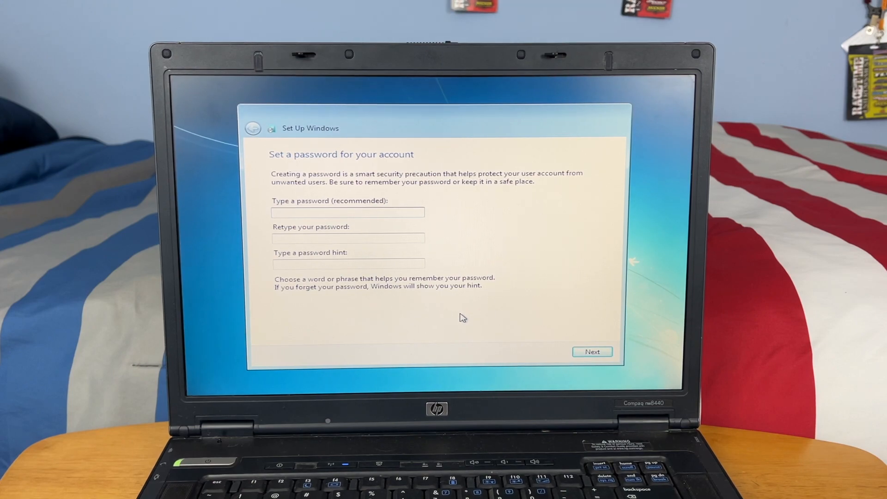
pyautogui.click(591, 351)
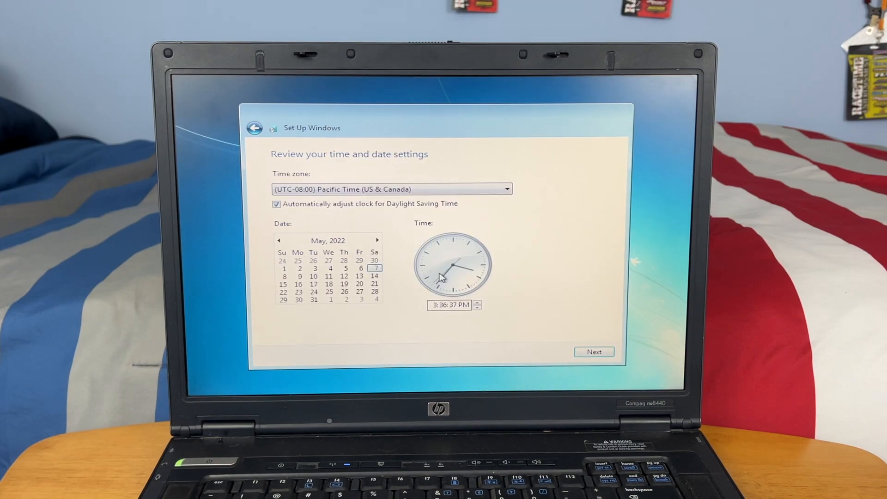
# - Set the time zone to (UTC-06:00) Central America and finish setup
pyautogui.click(505, 188)
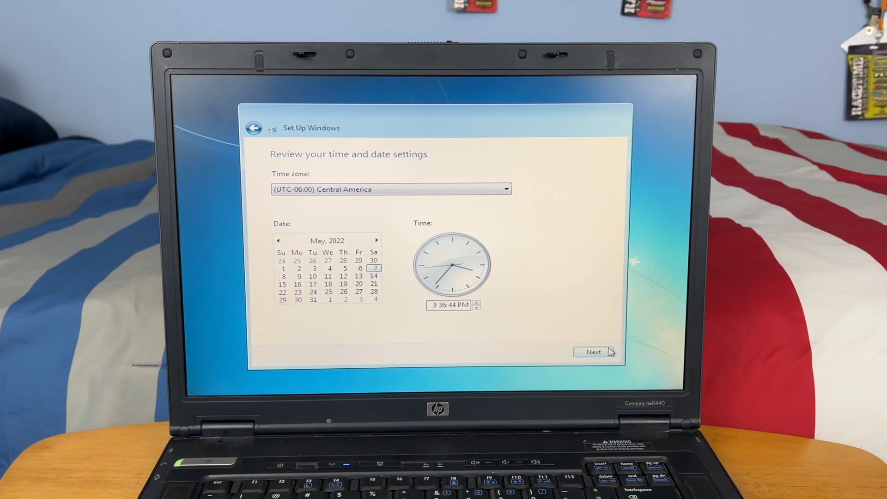
pyautogui.click(594, 351)
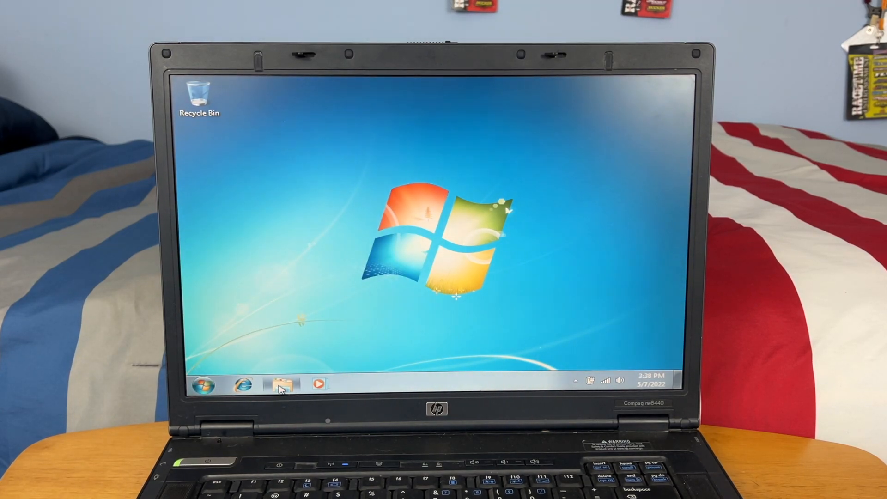
# - Browse from the Explorer libraries to Computer and into Local Disk (C:)
pyautogui.click(283, 384)
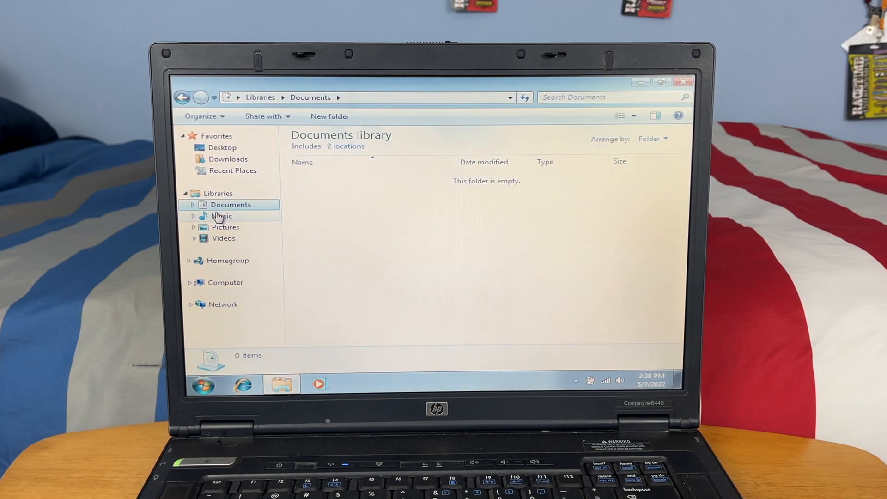
pyautogui.click(225, 282)
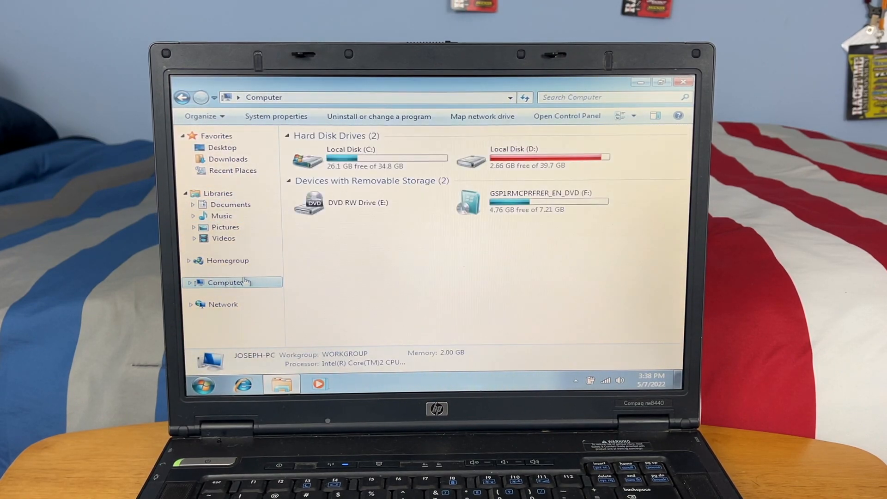
pyautogui.click(532, 201)
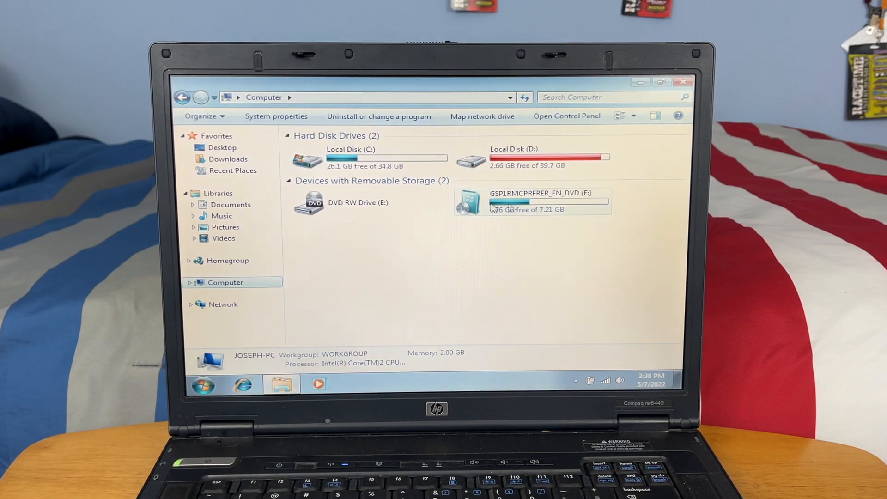
pyautogui.click(368, 157)
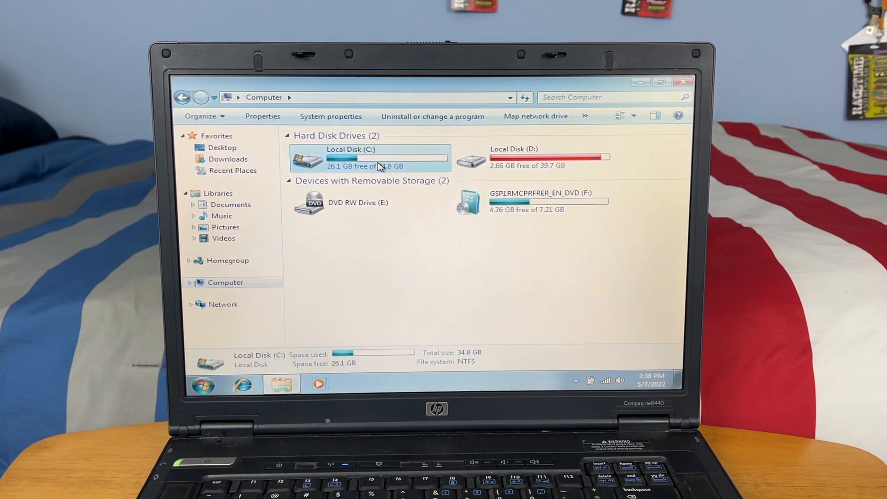
pyautogui.doubleClick(370, 157)
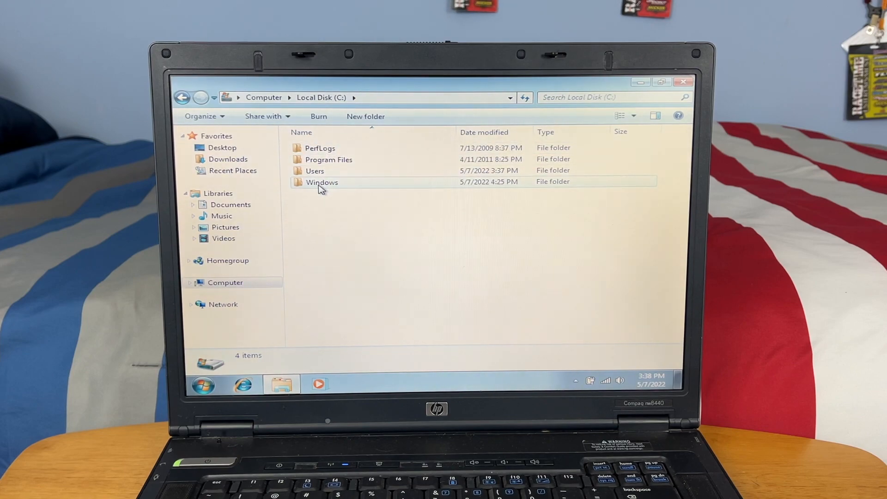
# - Look through the Windows folder's system files on C: and leave Explorer
pyautogui.doubleClick(321, 182)
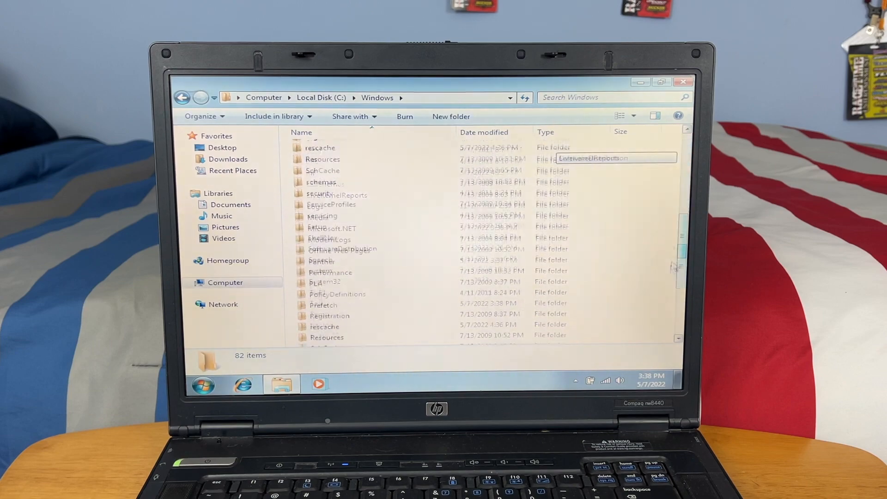
pyautogui.scroll(-3)
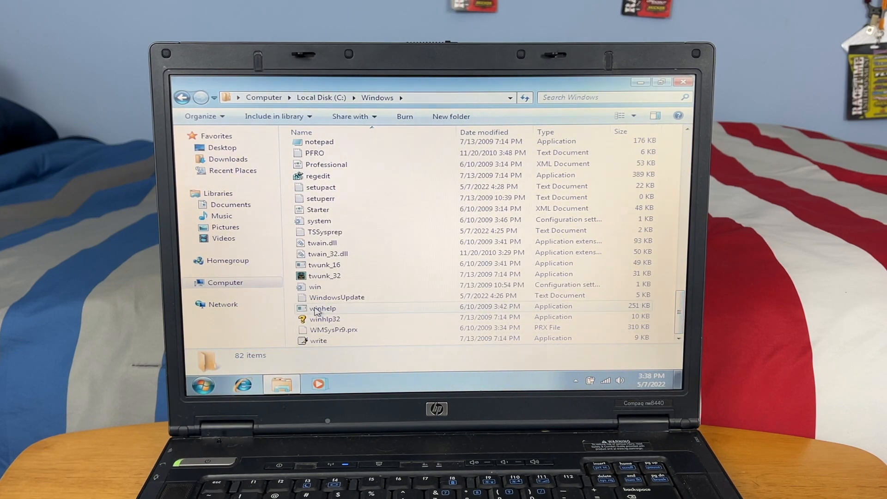
pyautogui.click(182, 97)
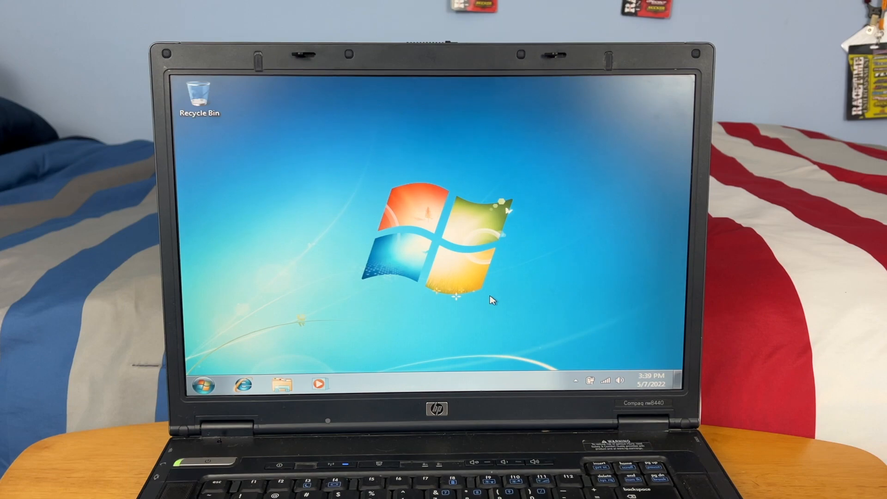
# - Raise the display from 800 × 600 to 1400 × 1050 and keep the change
pyautogui.rightClick(456, 294)
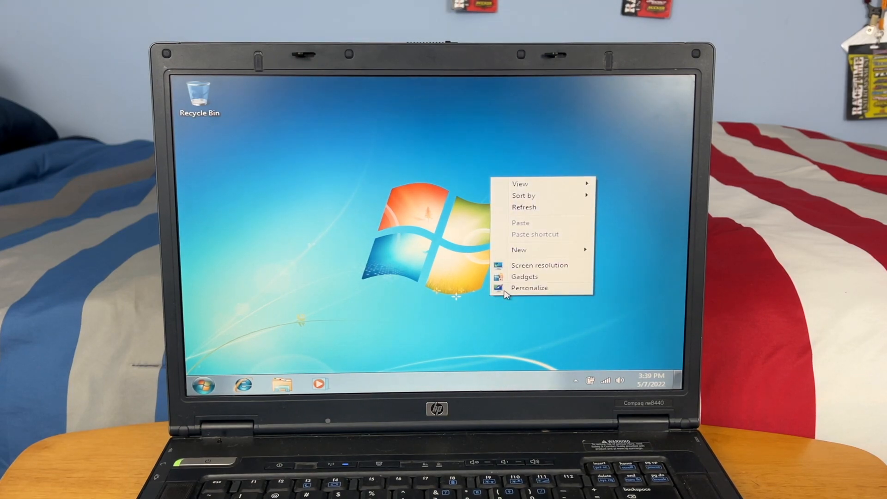
pyautogui.click(529, 288)
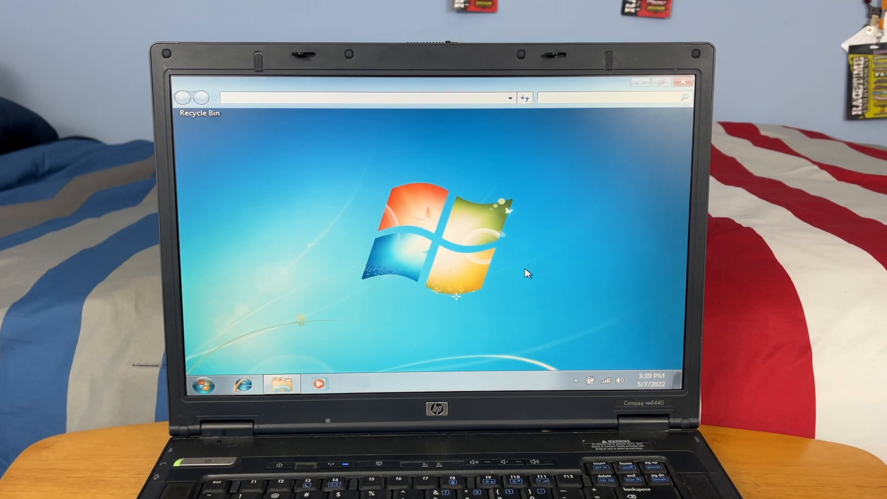
pyautogui.click(376, 230)
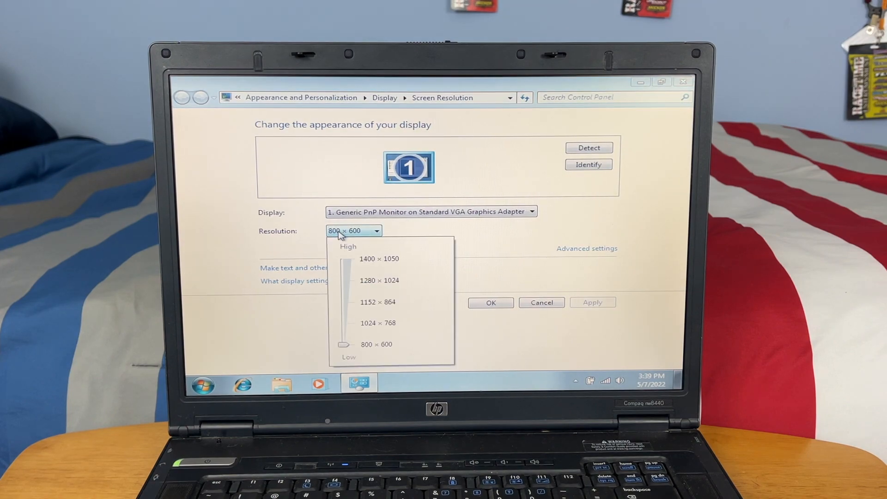
pyautogui.click(378, 259)
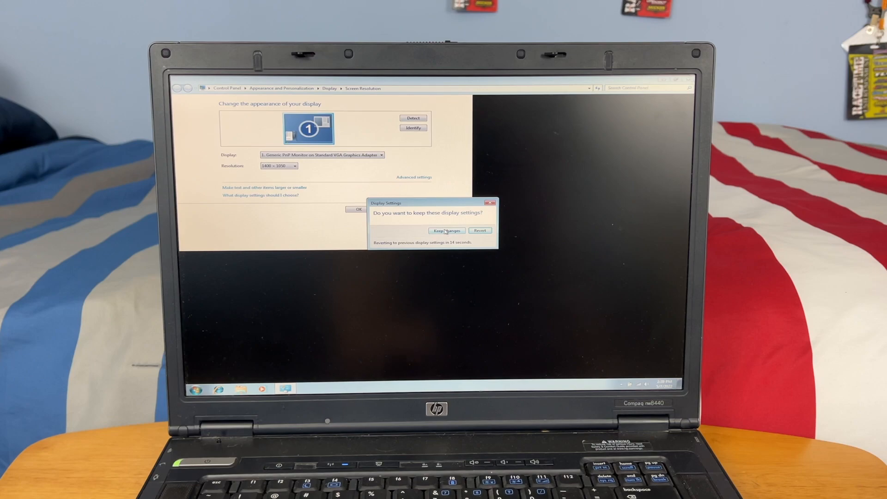
pyautogui.click(446, 231)
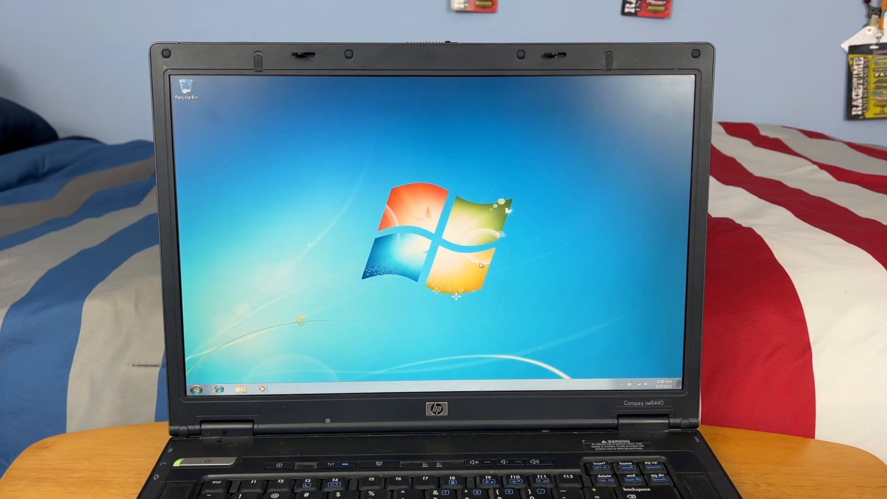
pyautogui.moveTo(345, 174)
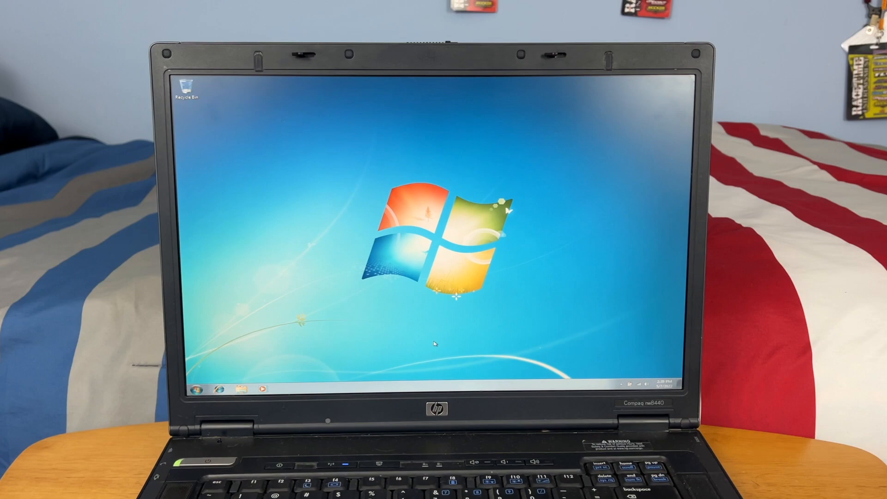
pyautogui.moveTo(568, 245)
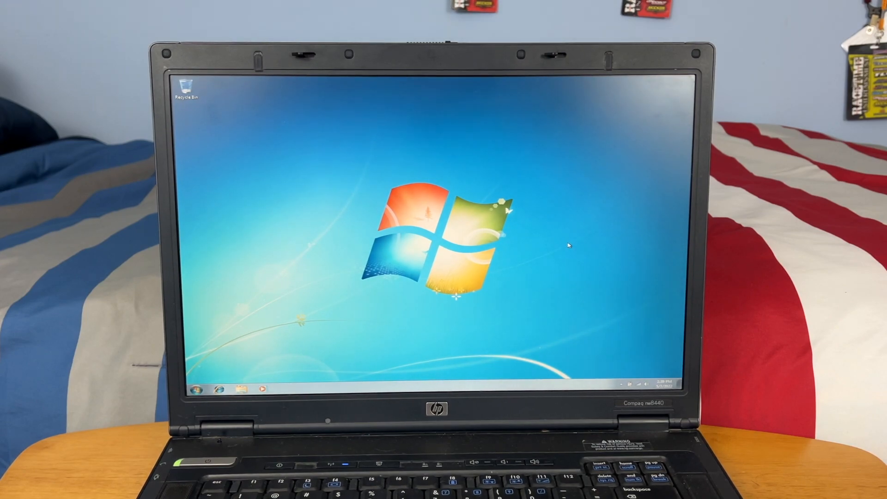